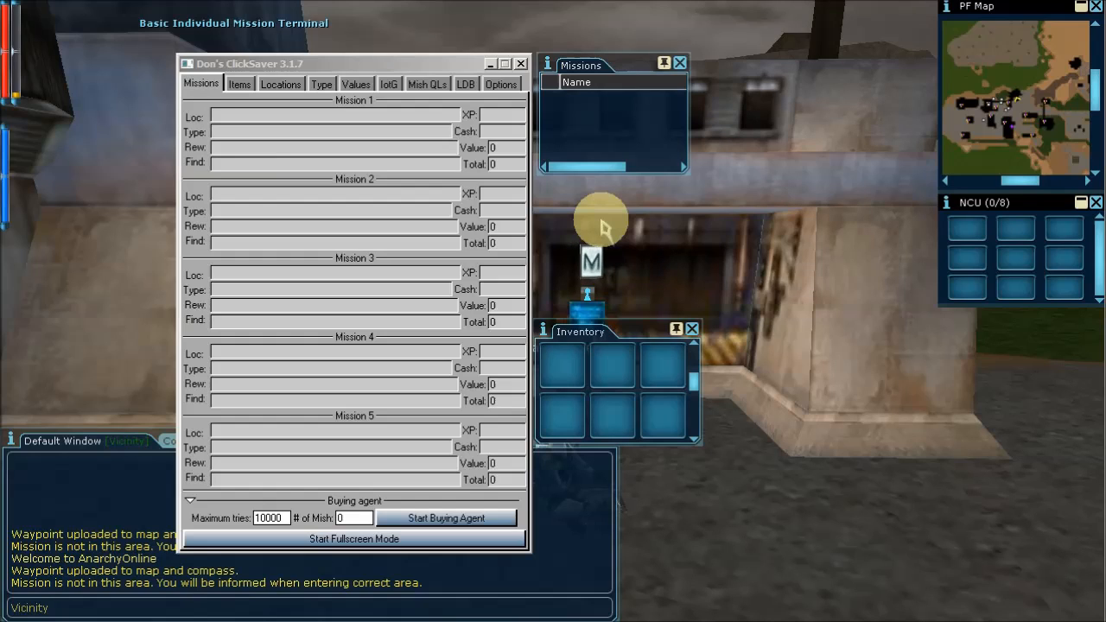
mouse_move(498, 142)
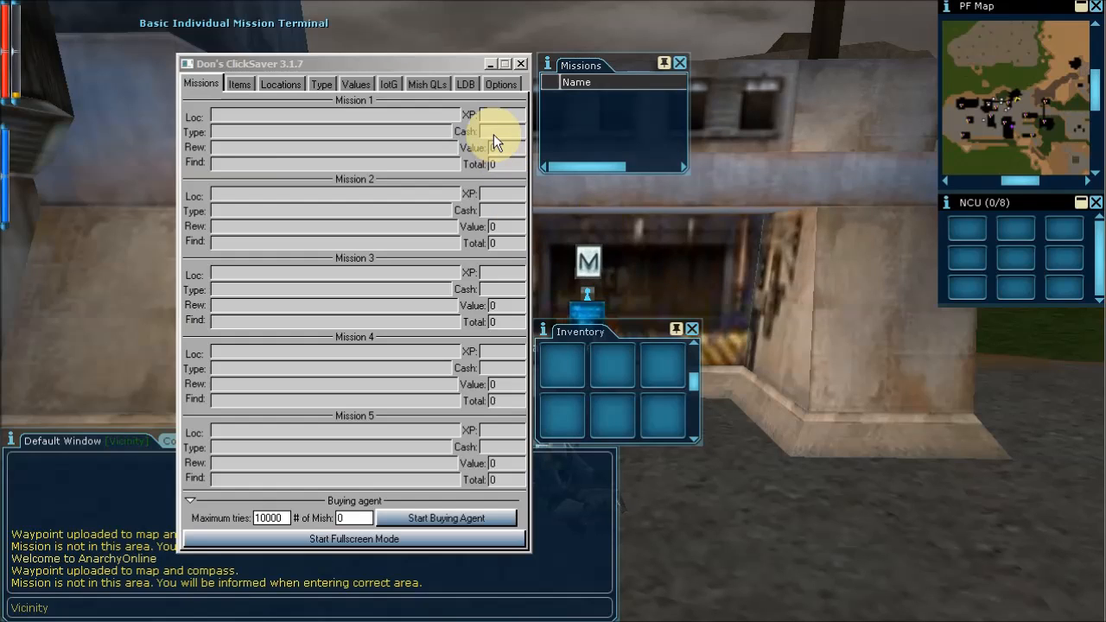
mouse_move(298, 129)
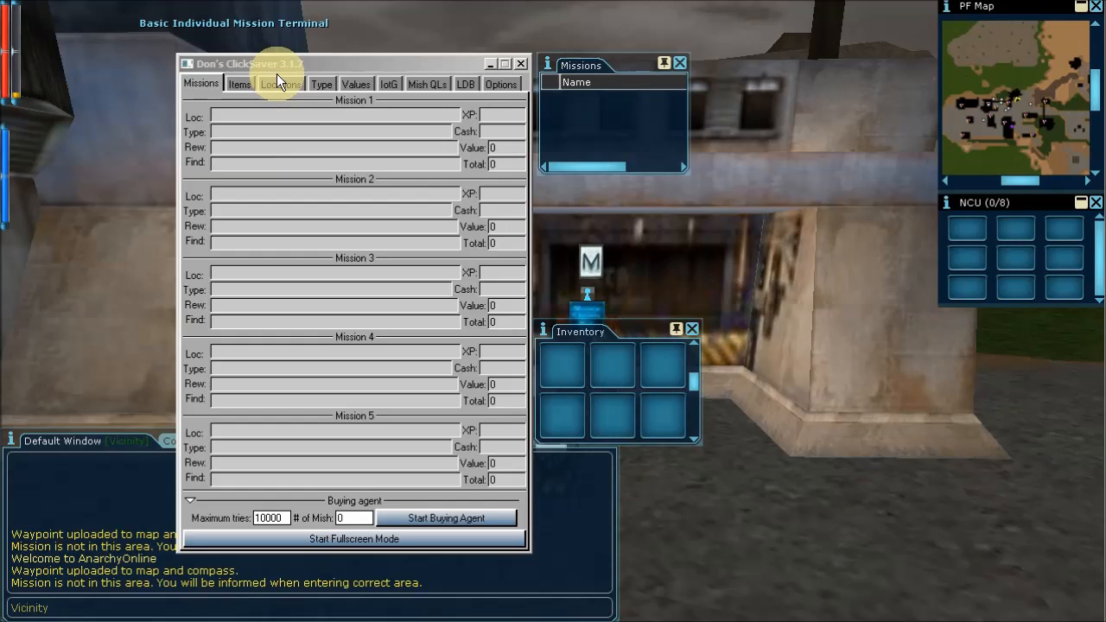
Step: Show the wanted item list holding the crystal A, crystal B and crystal C entries
left_click(238, 83)
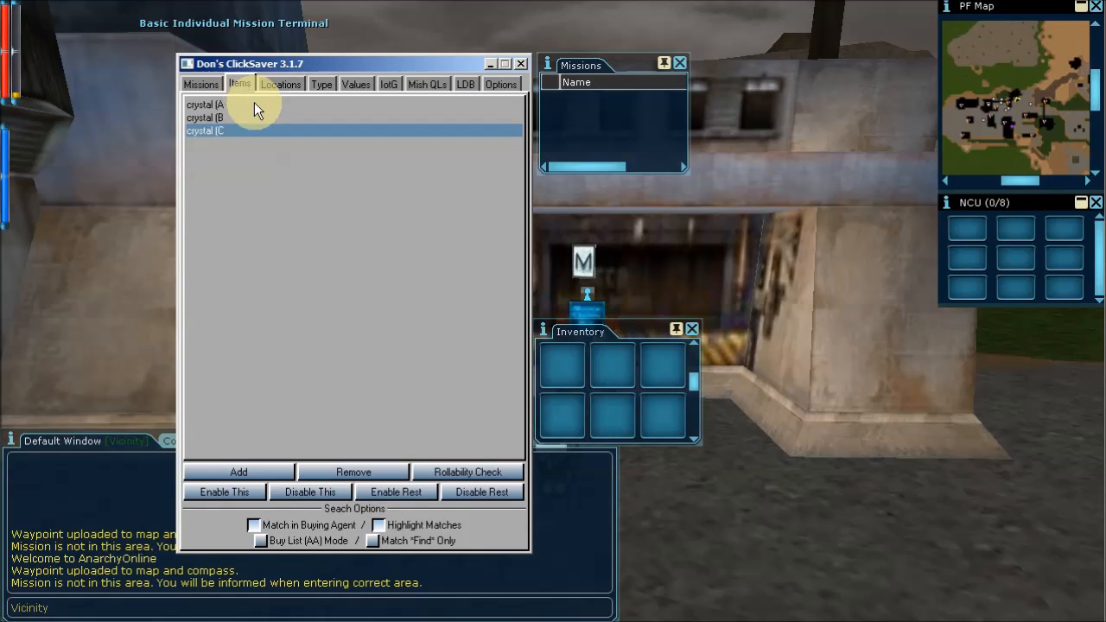
mouse_move(239, 128)
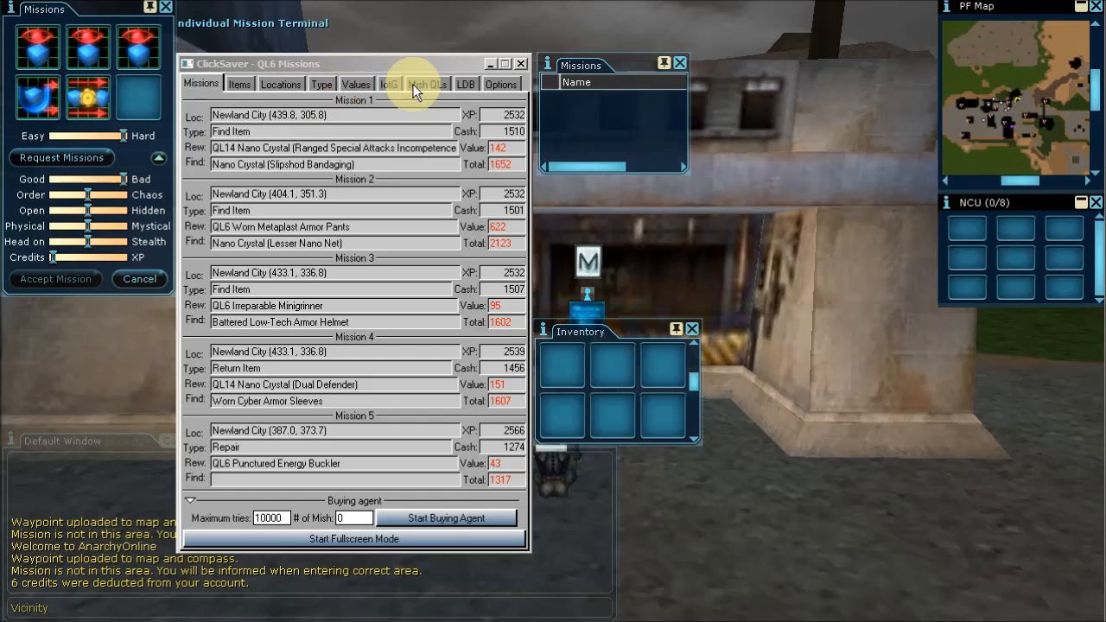
Step: View the Mish QL settings after the terminal fills five QL10 mission slots
left_click(426, 83)
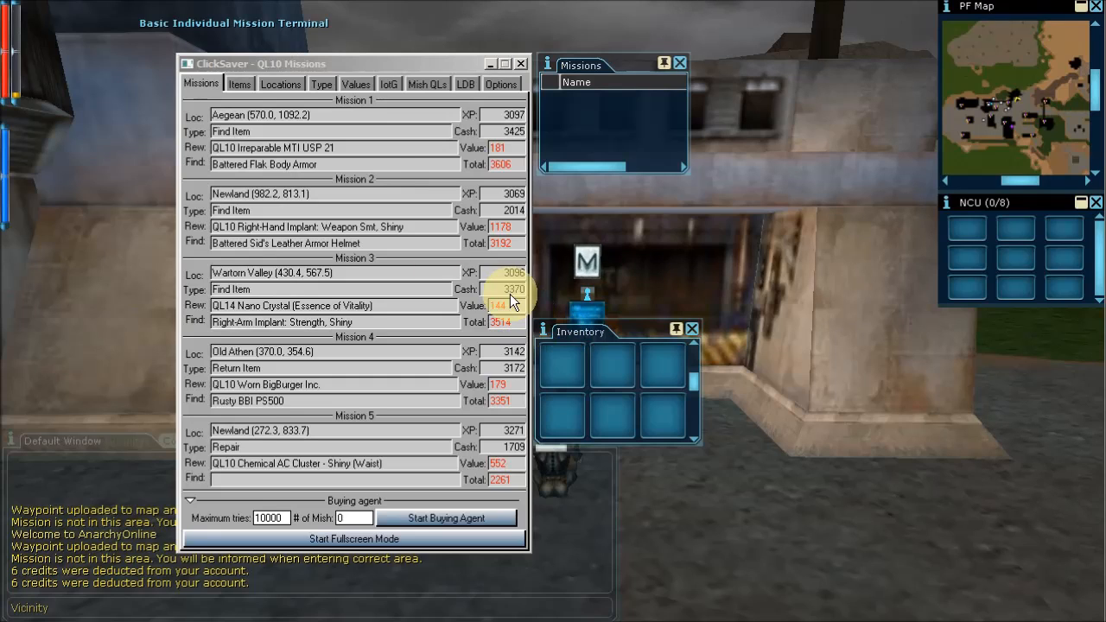
mouse_move(320, 90)
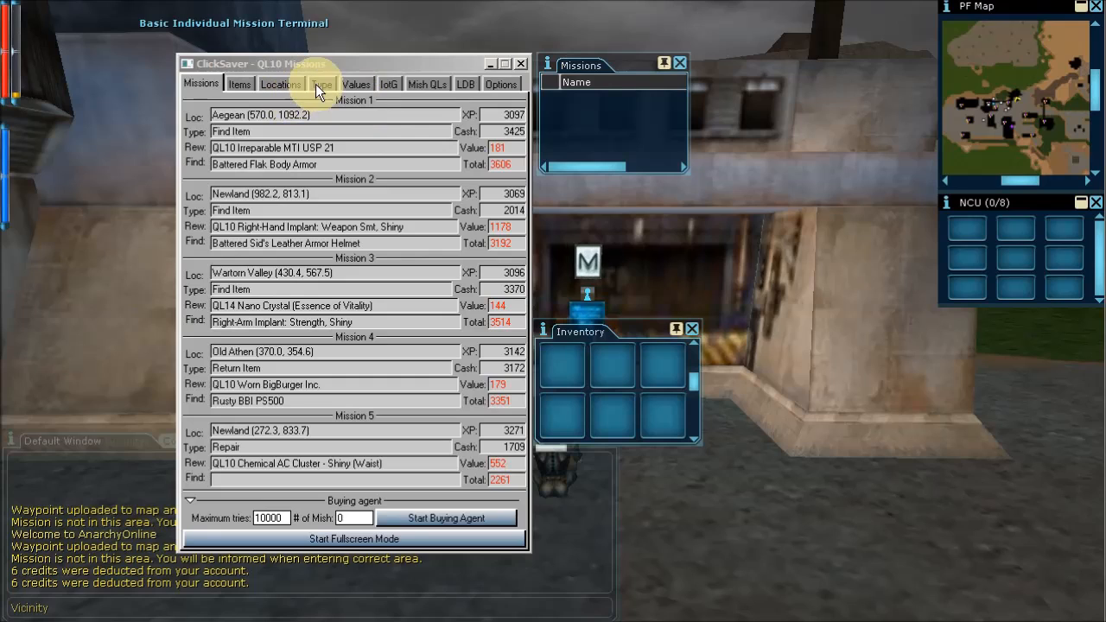
Step: Show the mission type highlight filters: repair, return item, find person, find item, kill person
left_click(320, 83)
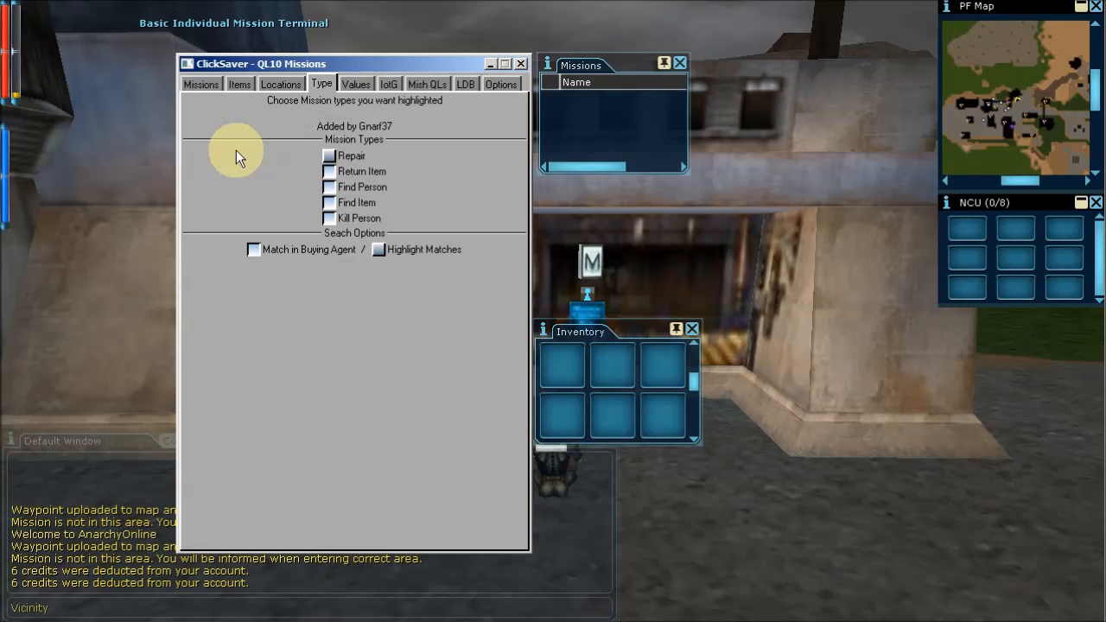
mouse_move(231, 159)
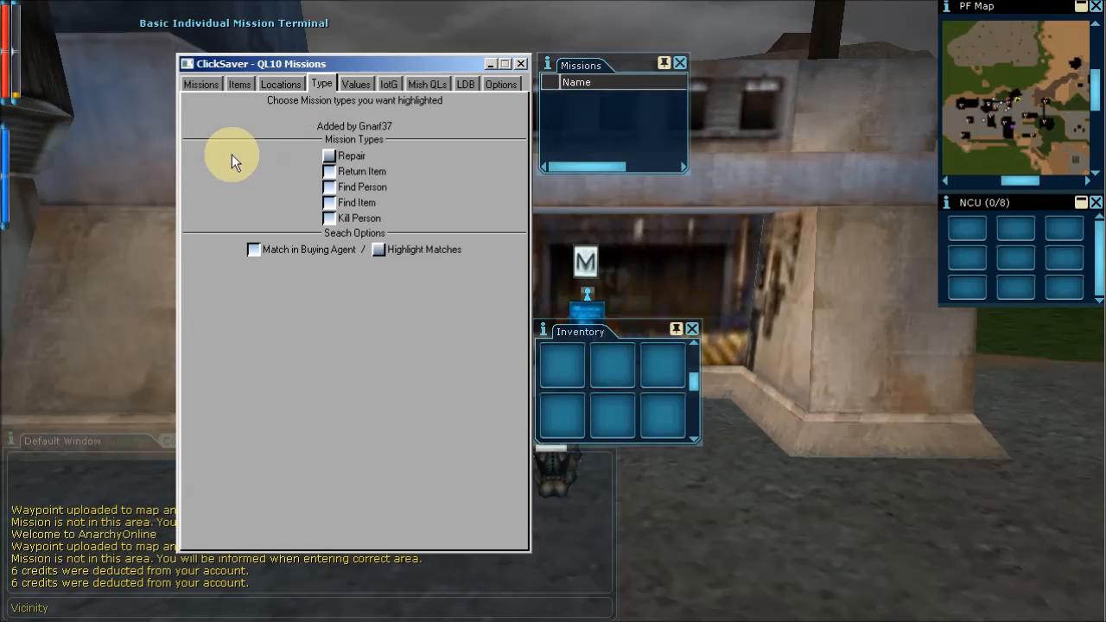
mouse_move(221, 130)
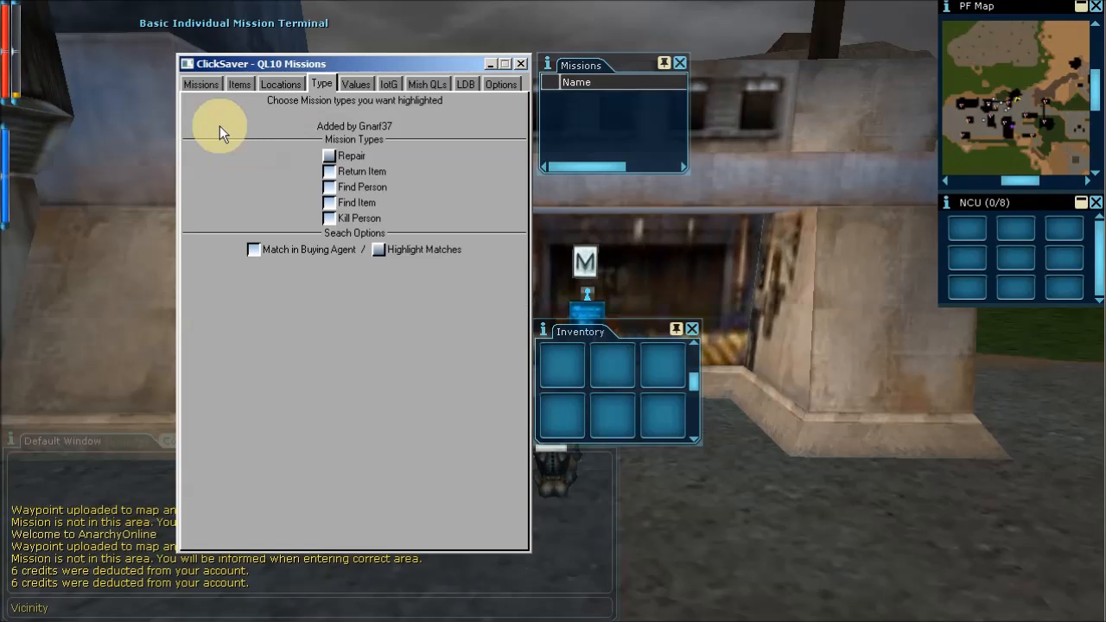
Step: Return to the Missions list showing the five rolled QL10 missions and their rewards
left_click(200, 83)
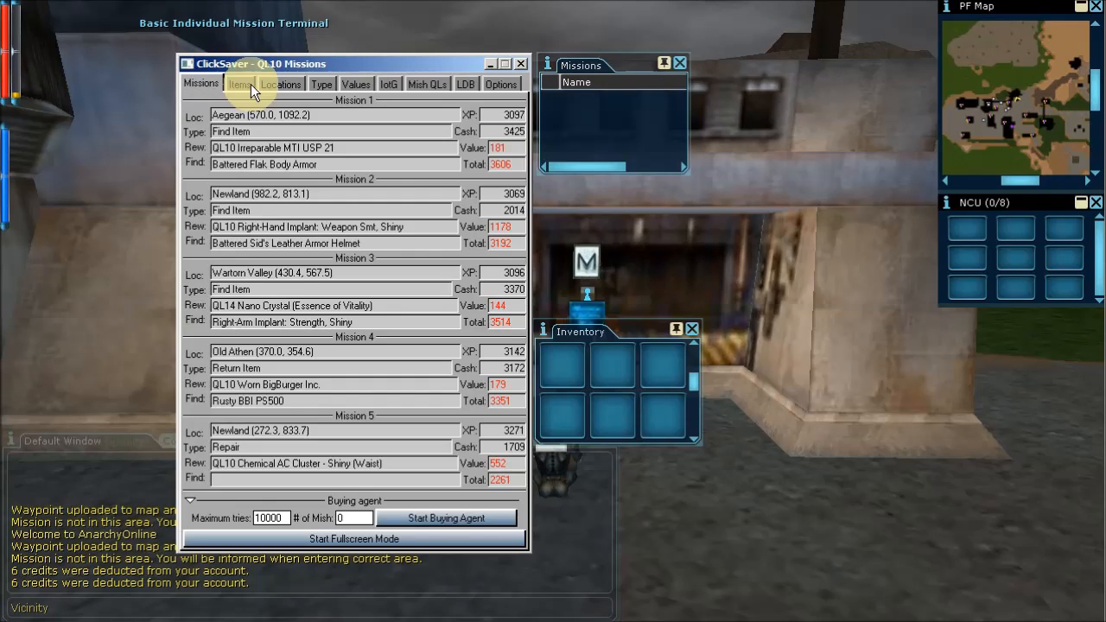
mouse_move(374, 370)
type("3")
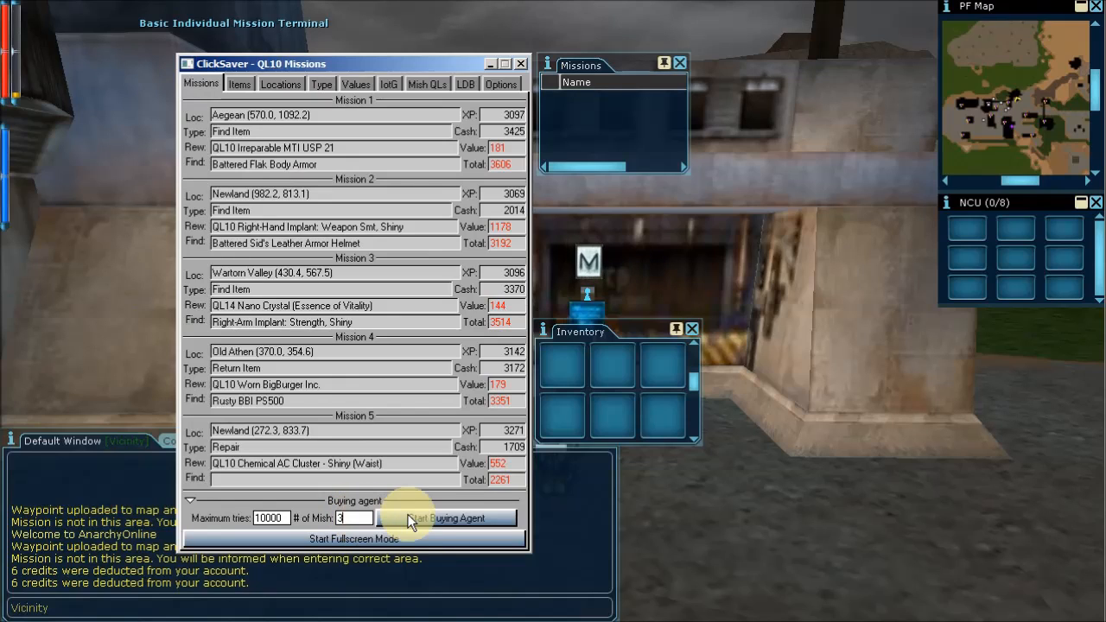
mouse_move(439, 532)
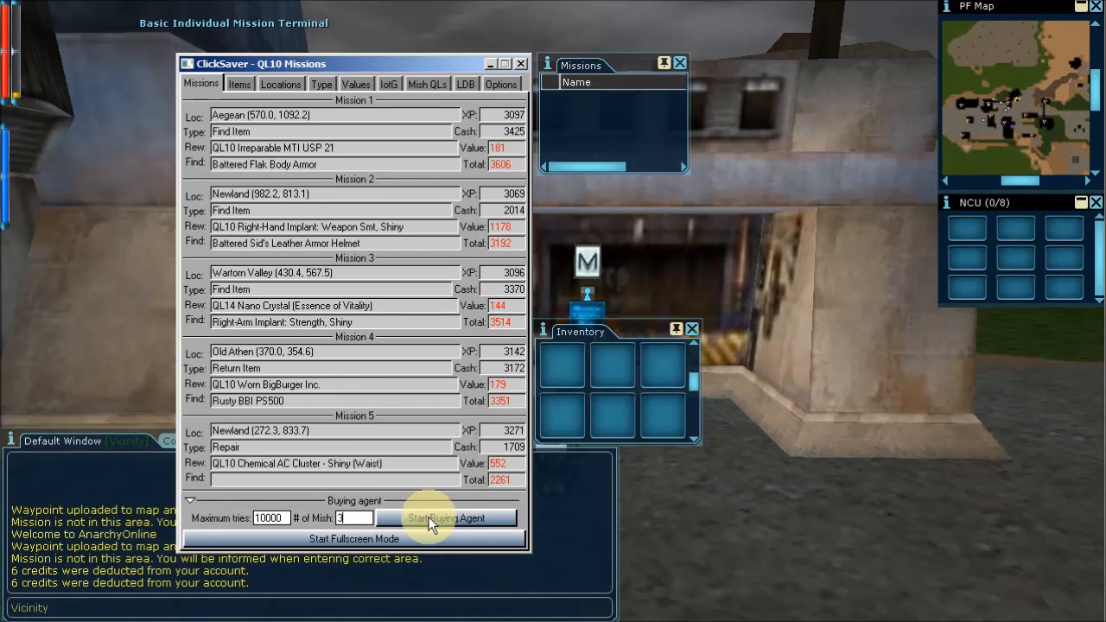
mouse_move(466, 530)
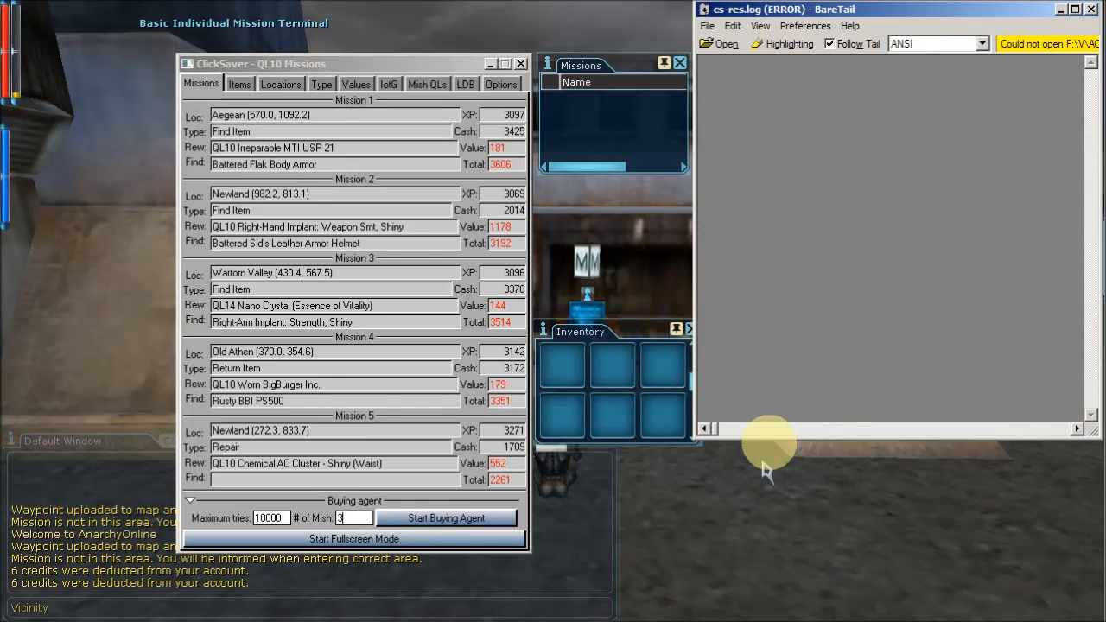
mouse_move(926, 139)
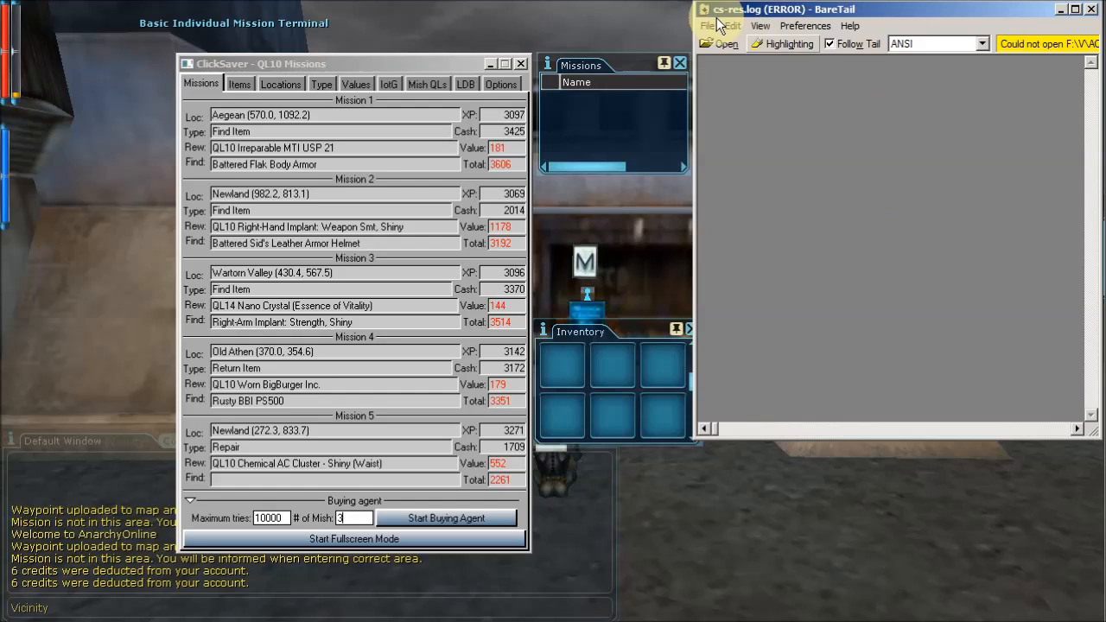
mouse_move(752, 15)
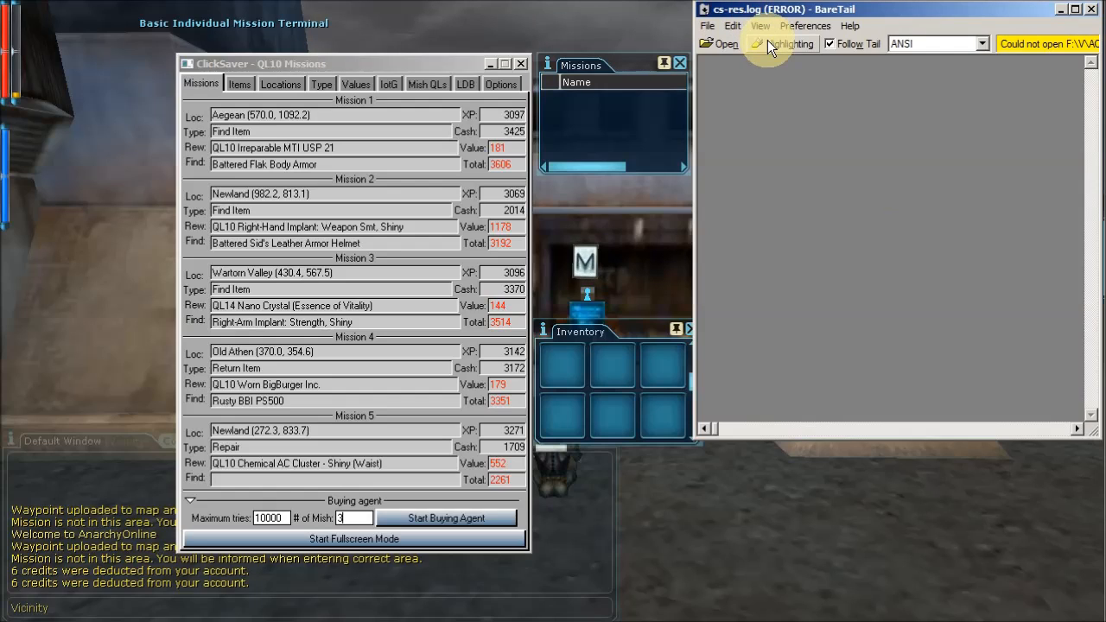
Step: Set BareTail highlighting rules for crystal A, crystal B and crystal C in cs-res.log
left_click(788, 43)
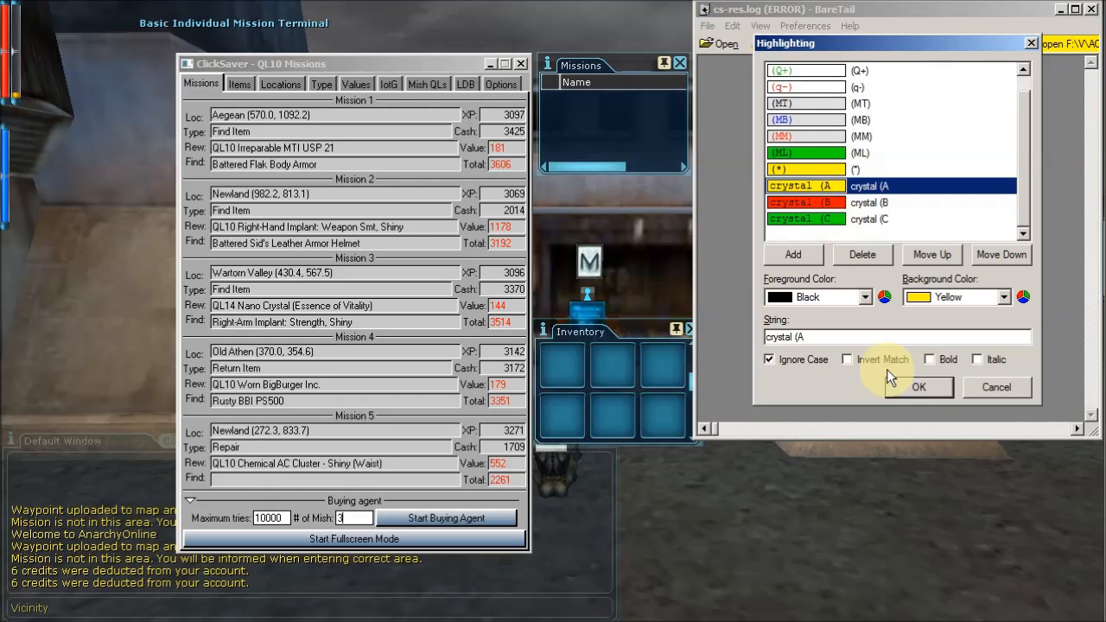
left_click(919, 387)
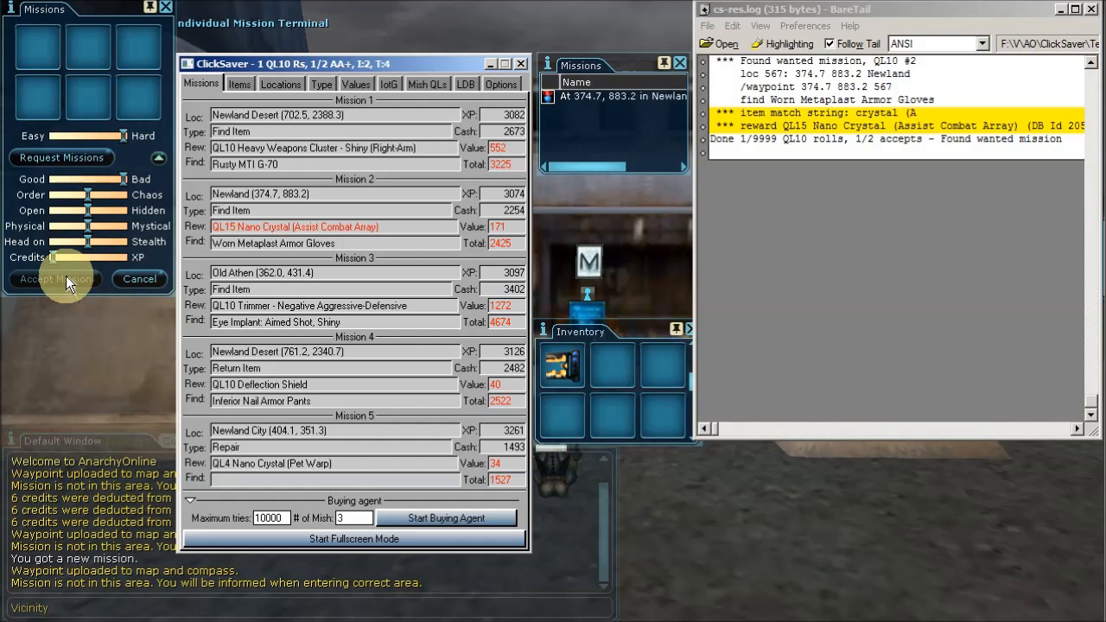
Step: Accept the two found missions rewarding the crystal A and crystal C nano crystals
left_click(55, 278)
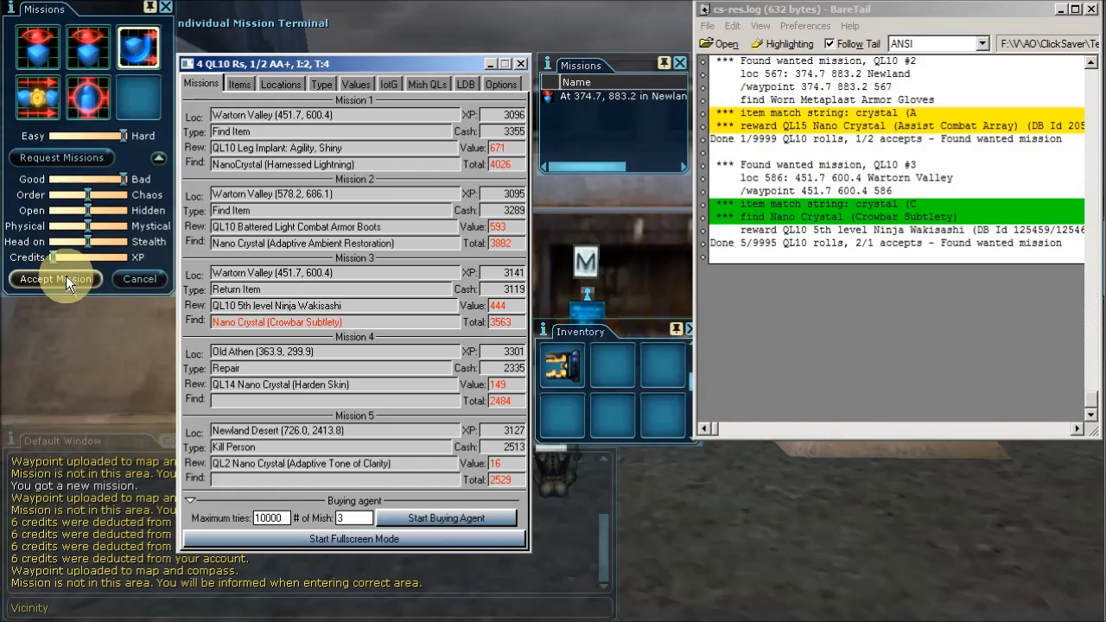
left_click(55, 279)
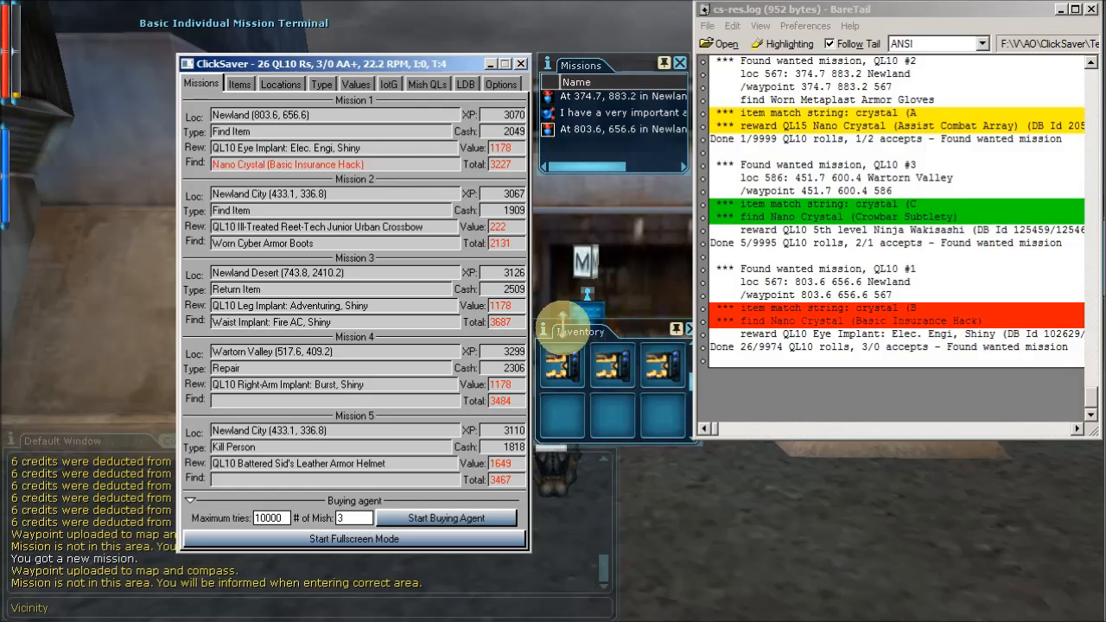
mouse_move(660, 366)
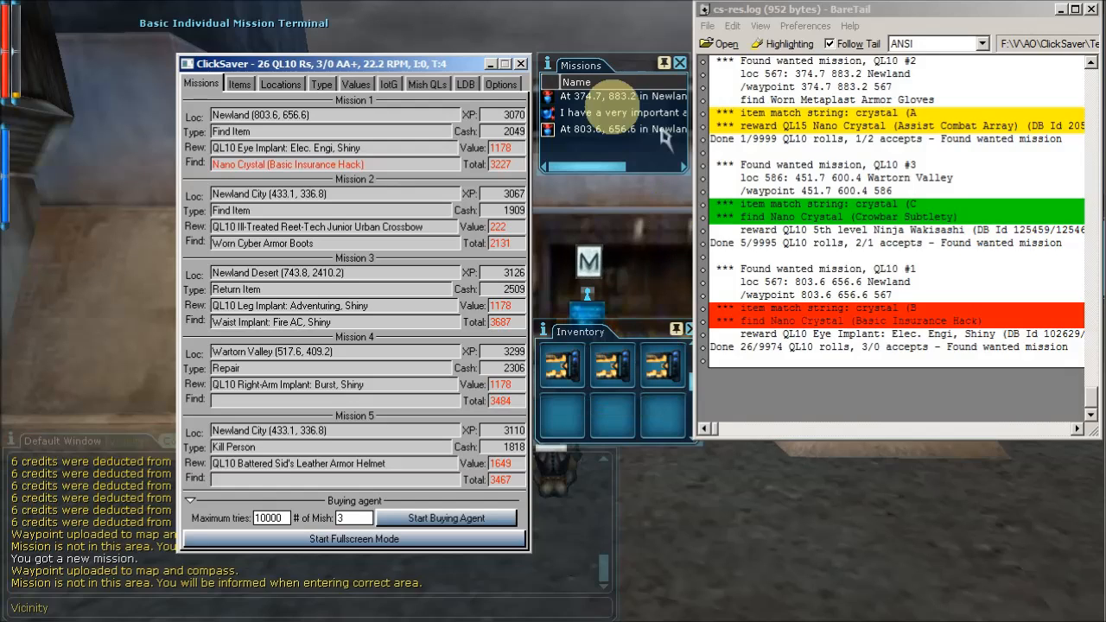
Step: Switch ClickSaver views after the third crystal mission brings the log to 3/0 accepts
left_click(501, 83)
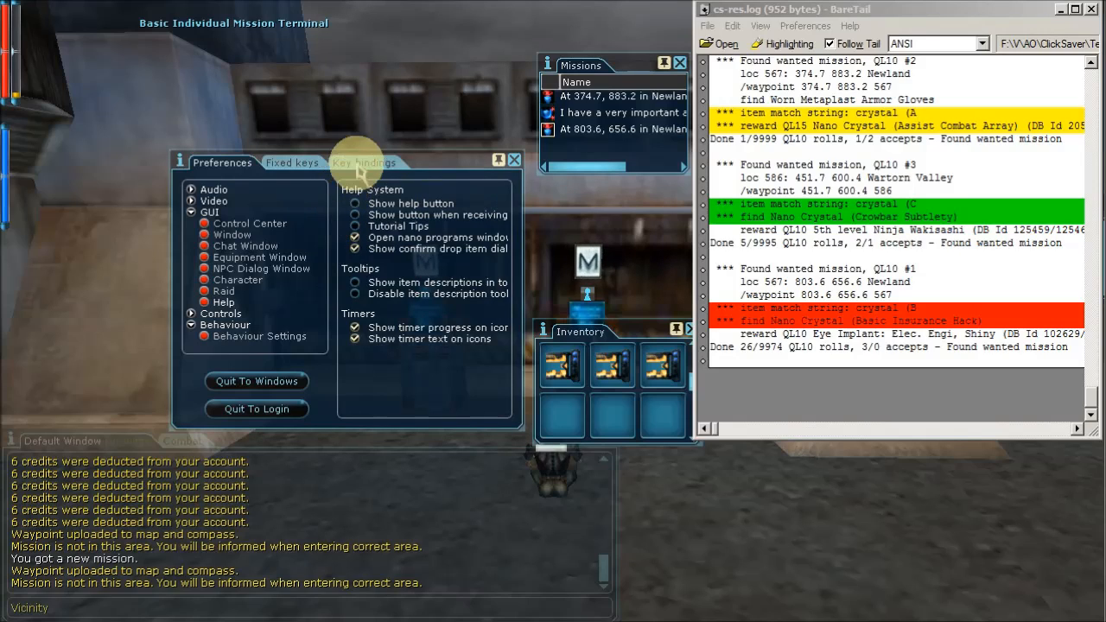
Step: Show the key bindings list and select the Use action binding
left_click(365, 163)
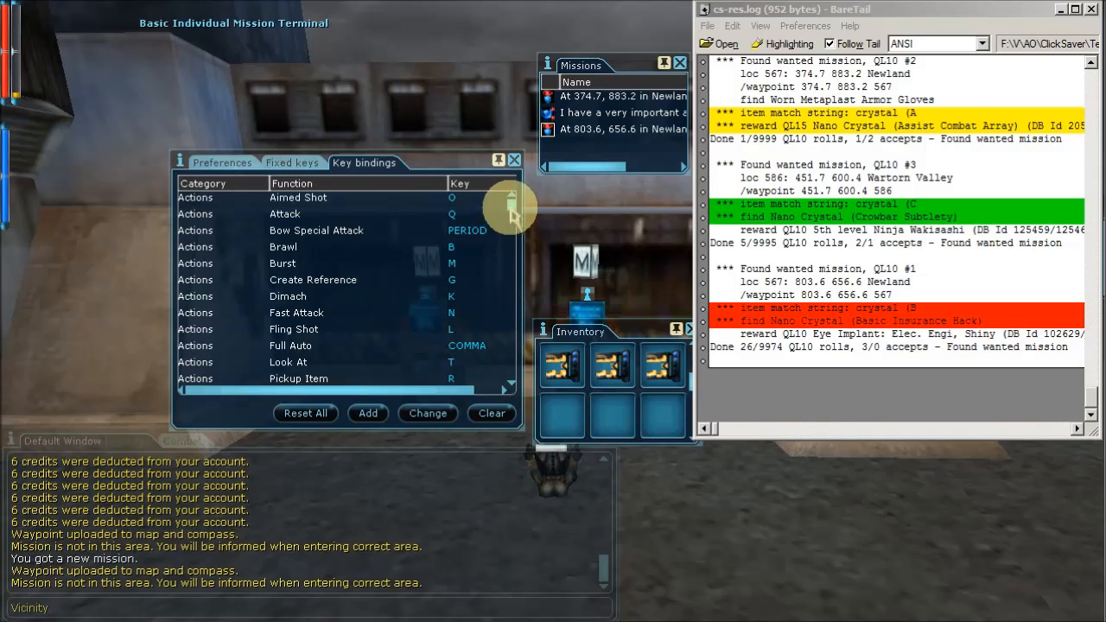
scroll("down", 3)
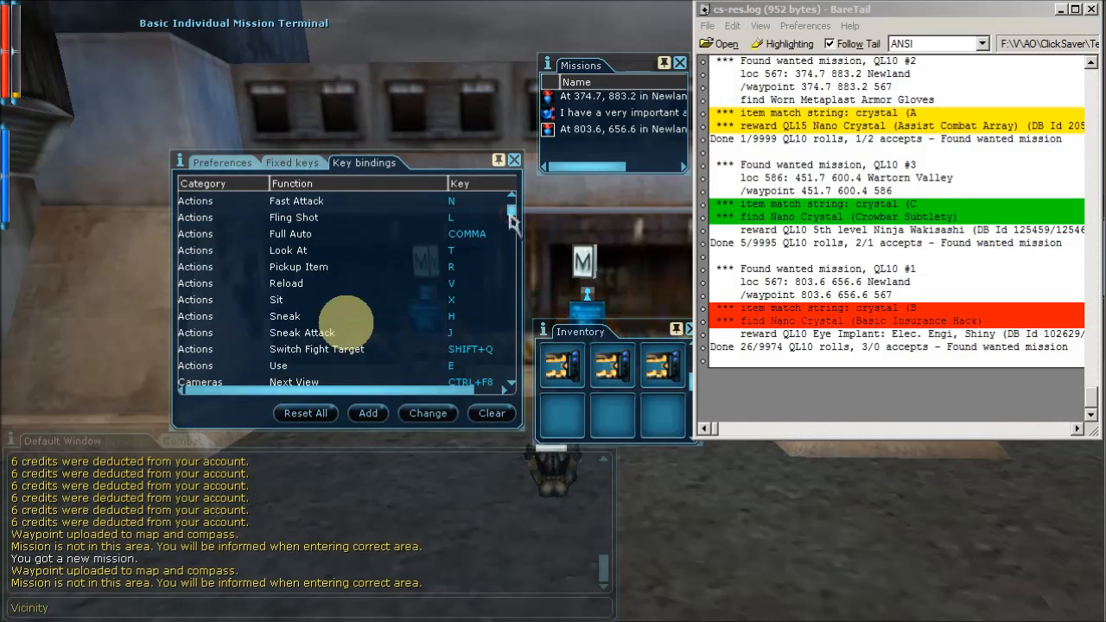
left_click(286, 367)
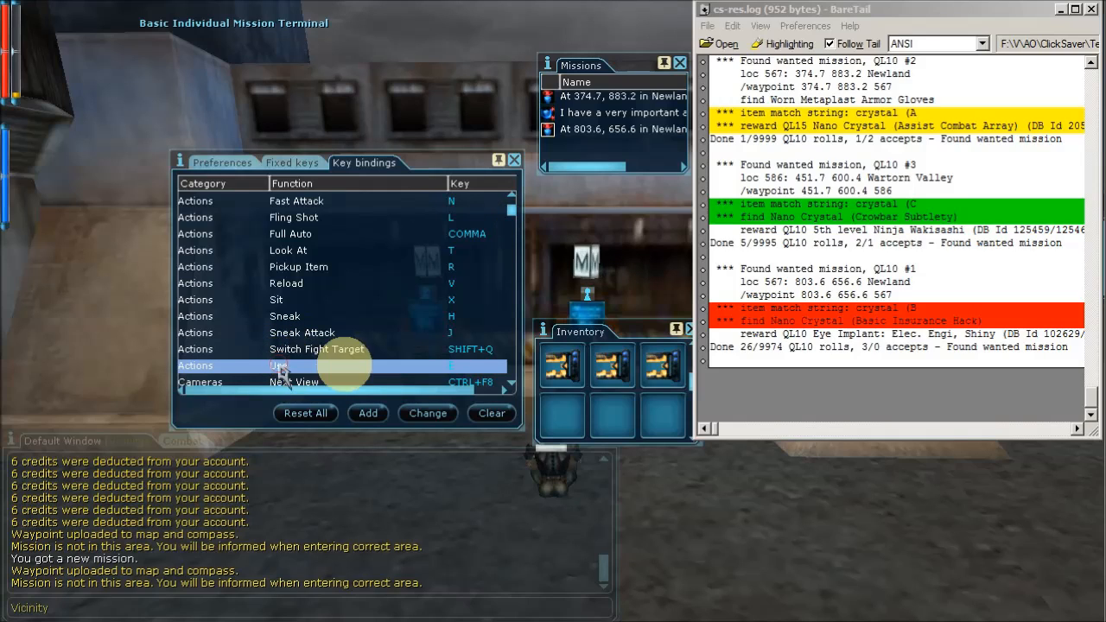